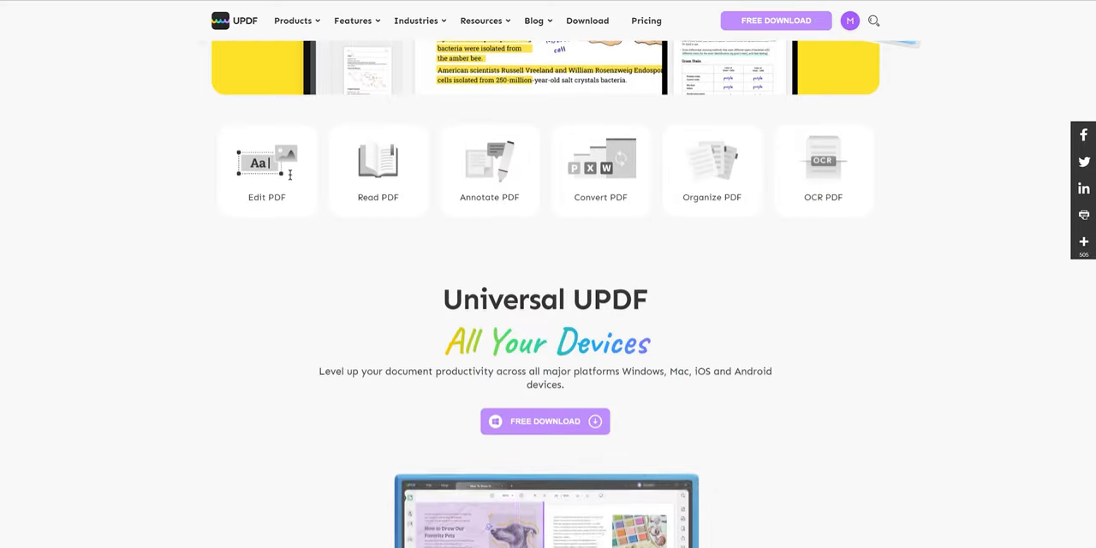
Step: Scroll the UPDF homepage down to the feature overview cards
scroll("down", 3)
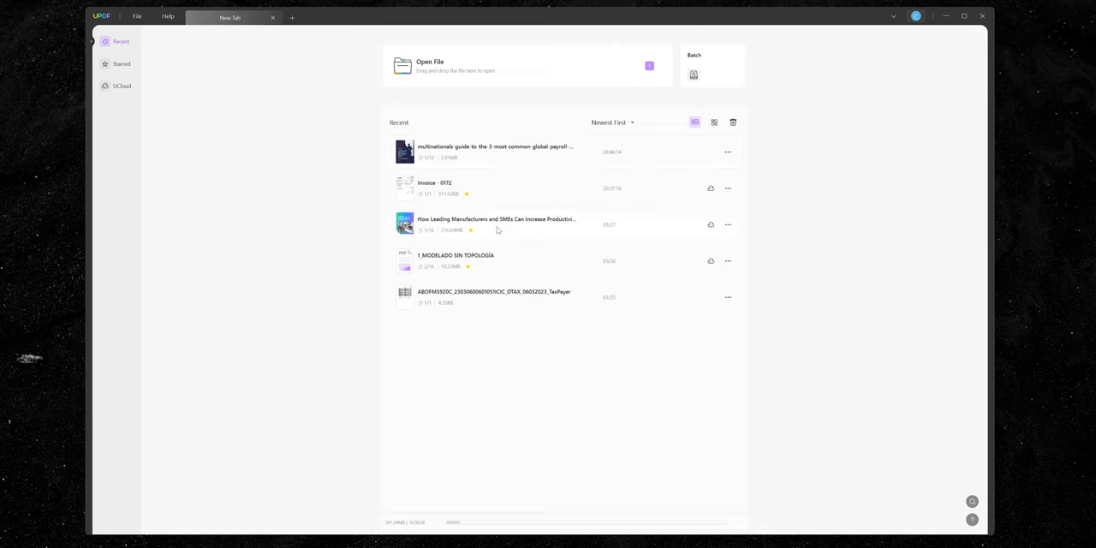
Step: Open the How Leading Manufacturers and SMEs guide, enlarge the first page, and start a slideshow
double_click(495, 219)
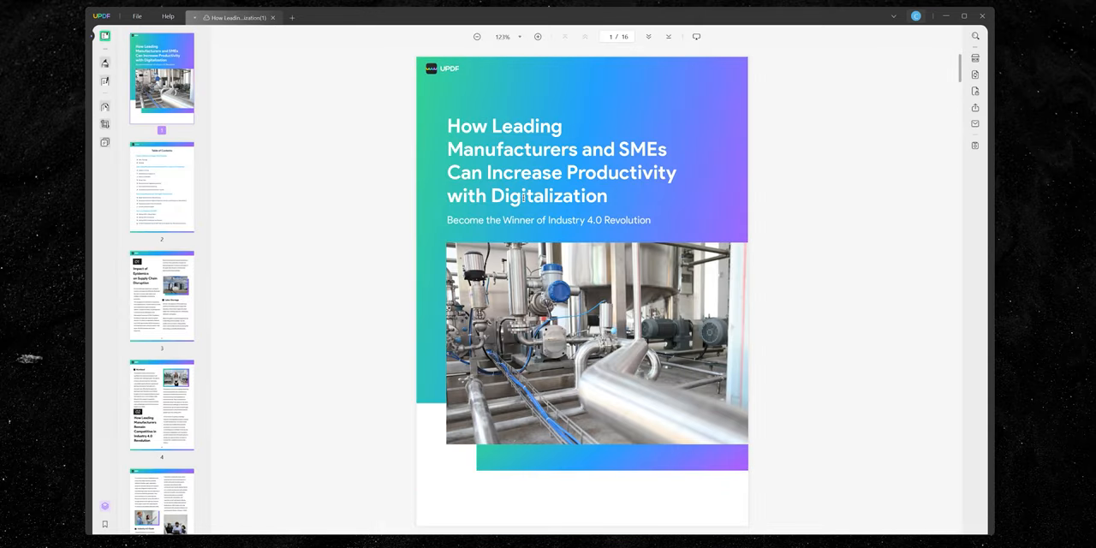
left_click(505, 36)
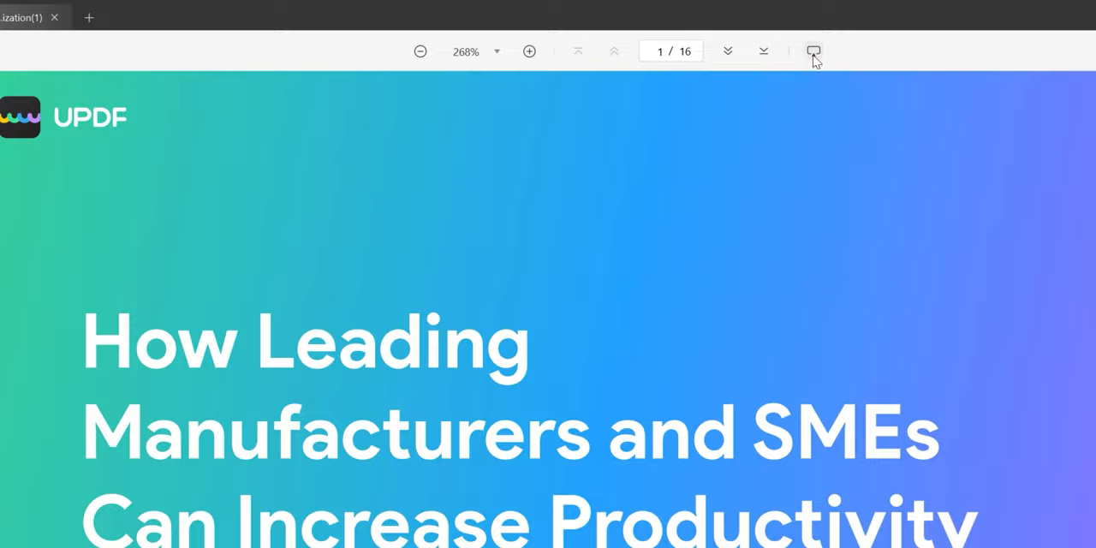
left_click(813, 52)
type("industry")
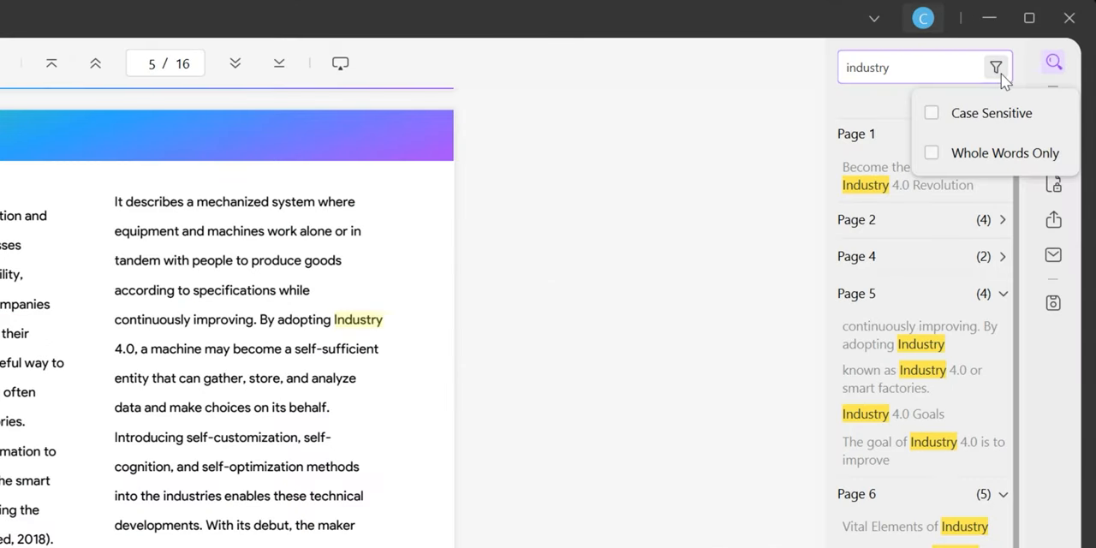
mouse_move(998, 129)
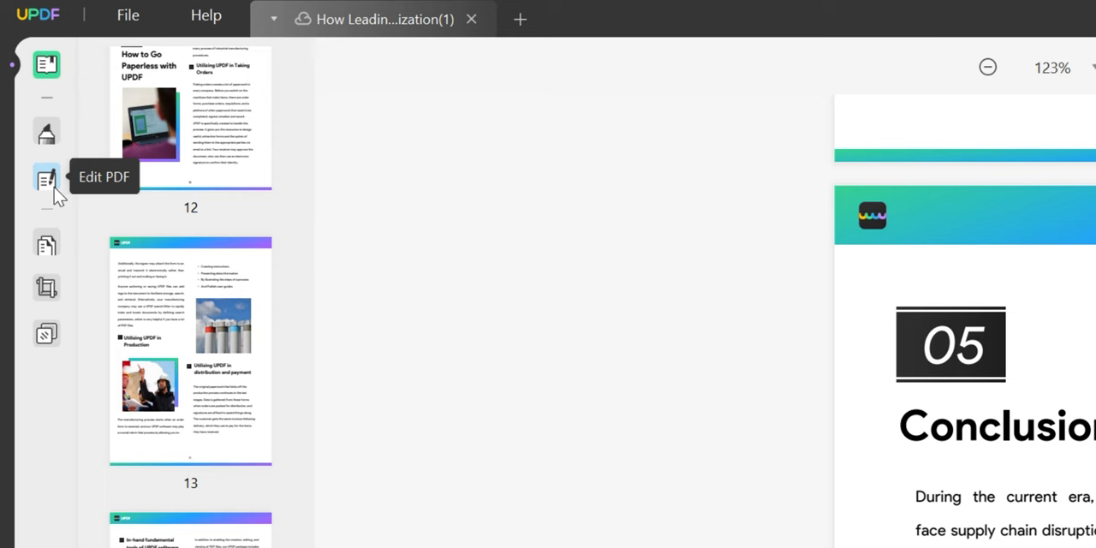
Step: Edit the Conclusion text to read 'many industries' and begin replacing the team photo
left_click(46, 180)
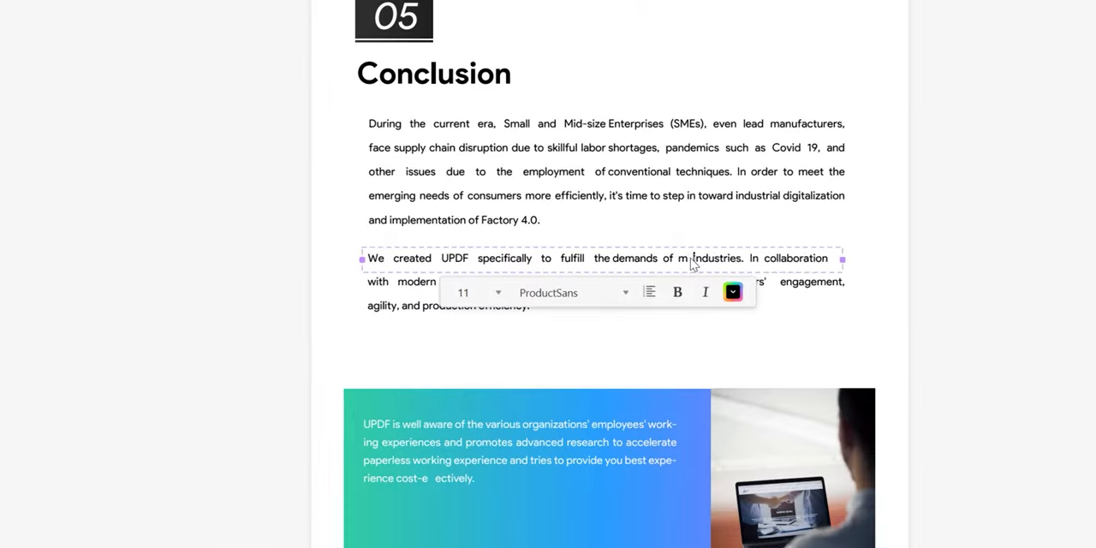
double_click(691, 258)
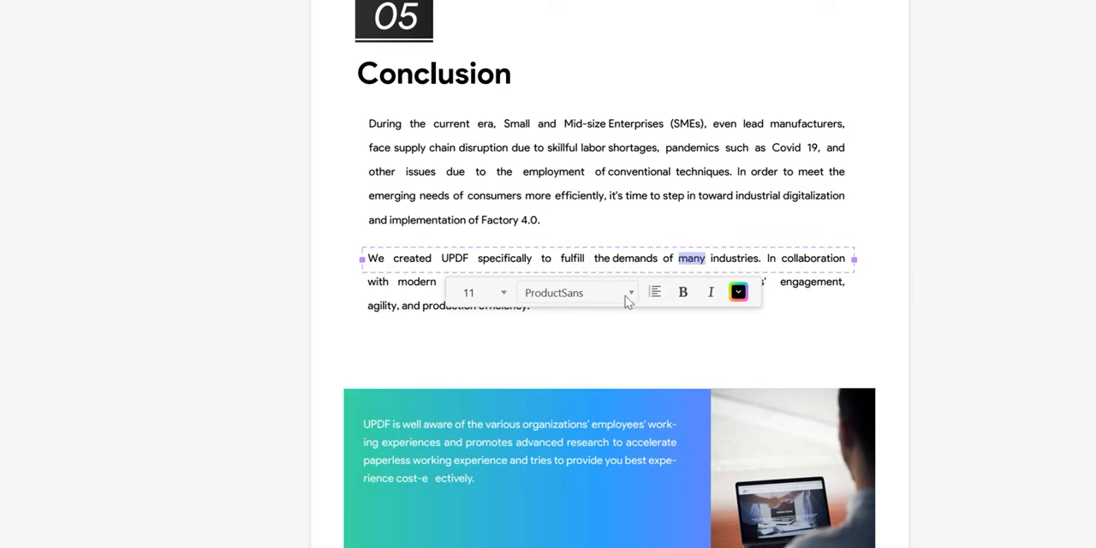
left_click(631, 292)
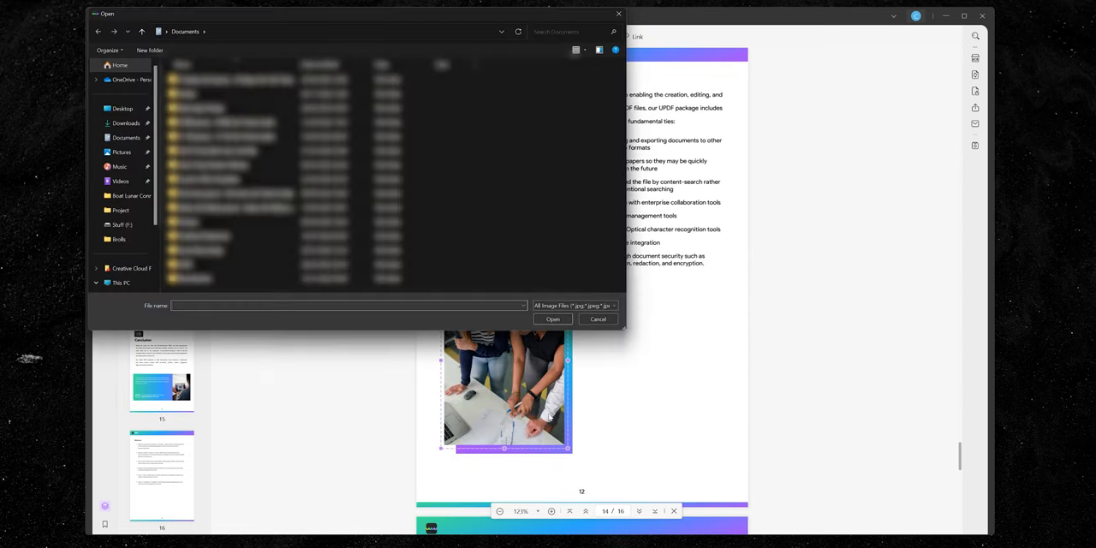
left_click(126, 123)
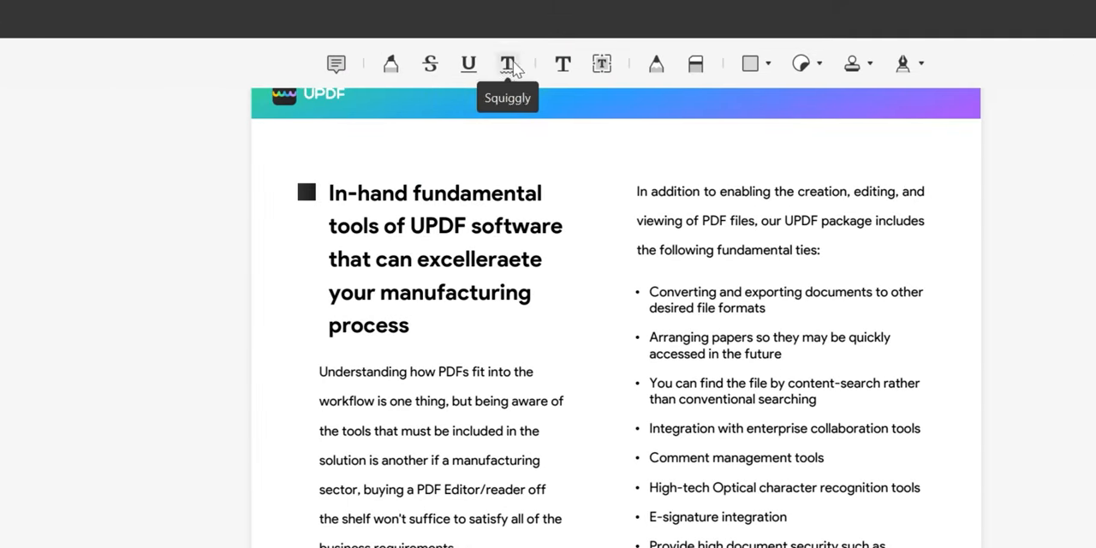
mouse_move(685, 66)
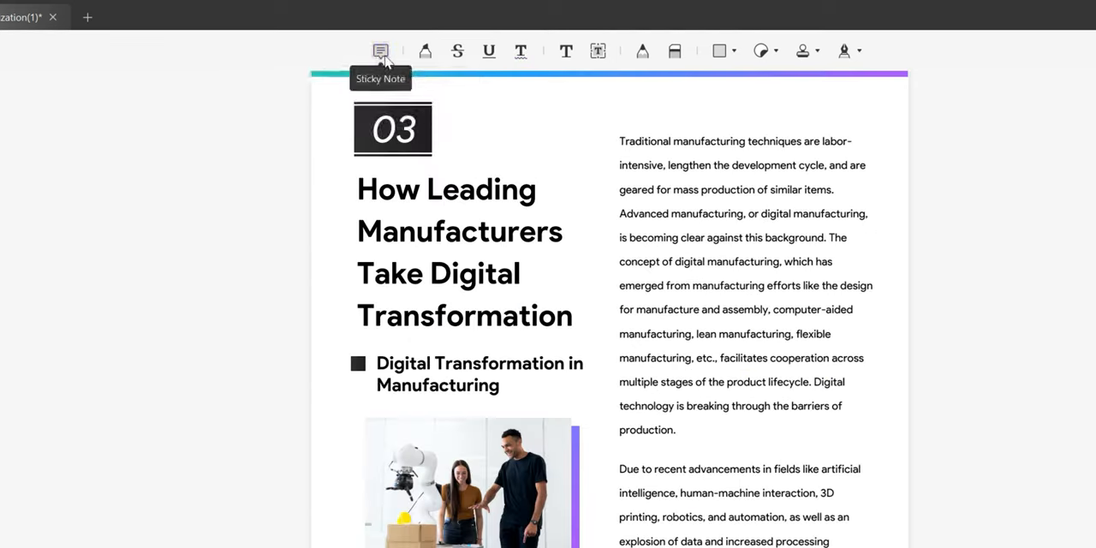
Step: Add a sticky note beside the heading reading 'May be change to in'
left_click(380, 50)
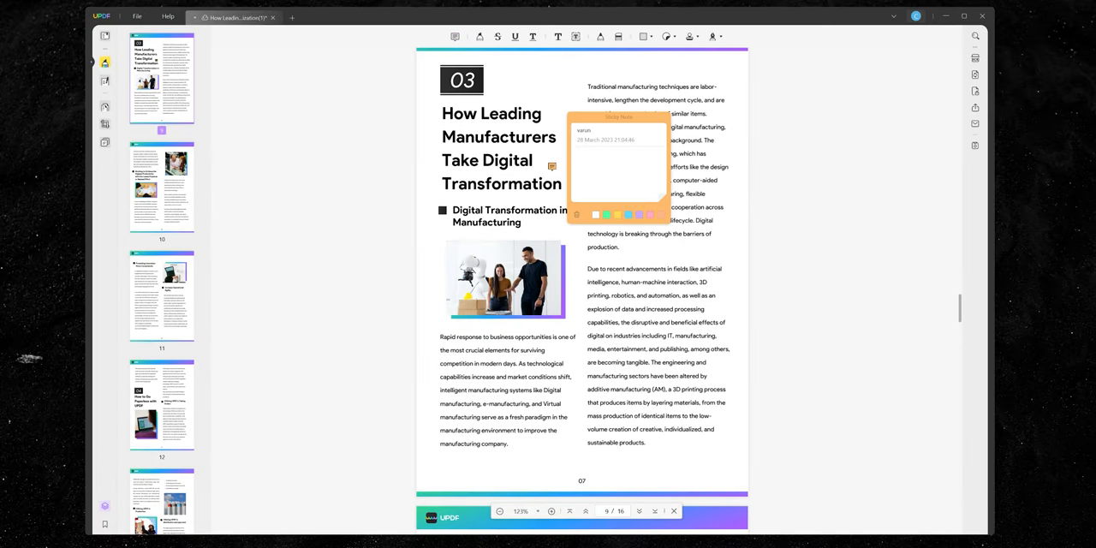
type("May be change to in")
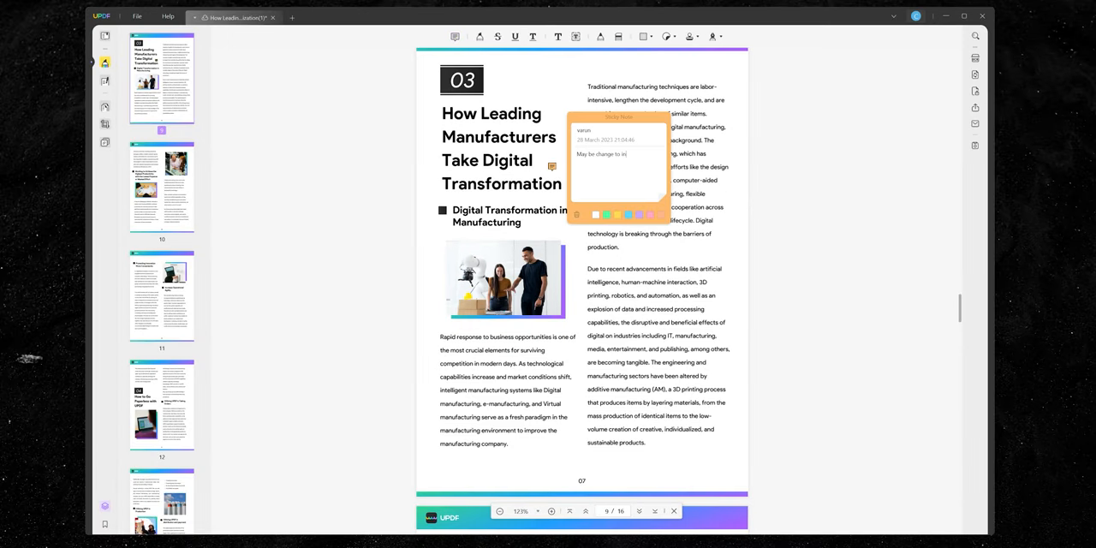
left_click(603, 241)
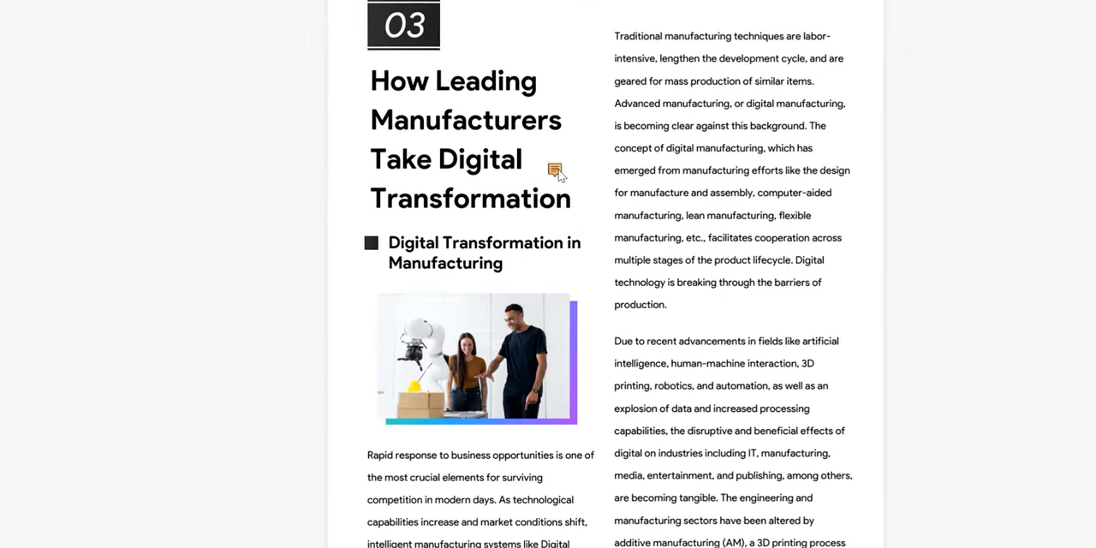
left_click(554, 168)
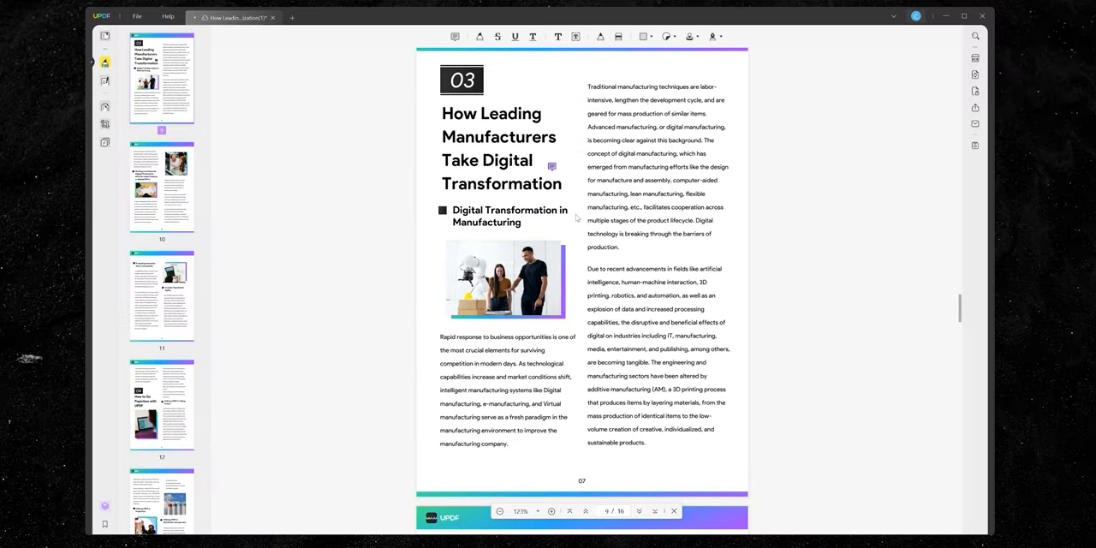
left_click(600, 36)
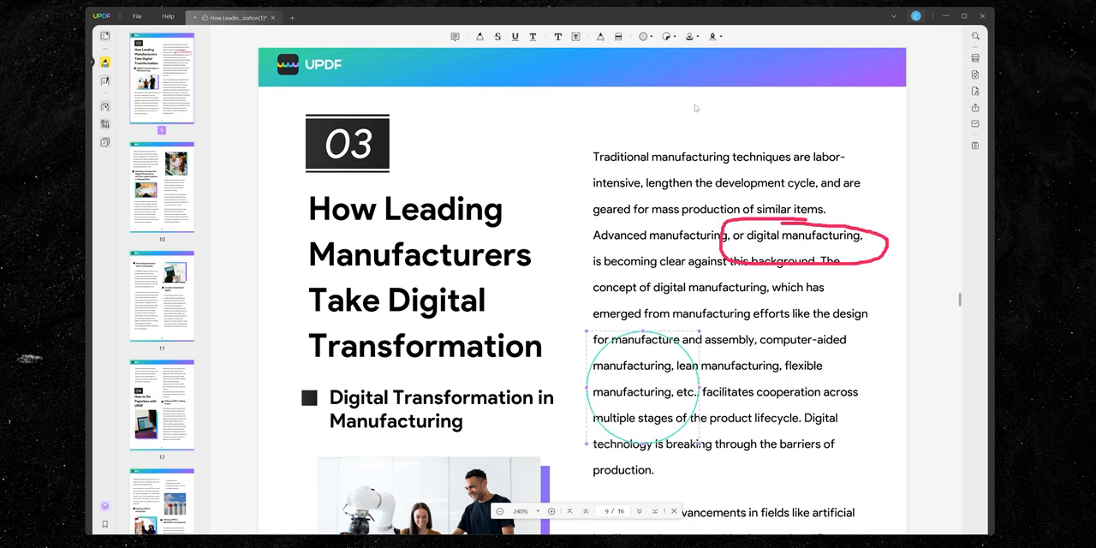
Step: Add shape markup and further annotations to the Digital Transformation page
left_click(691, 36)
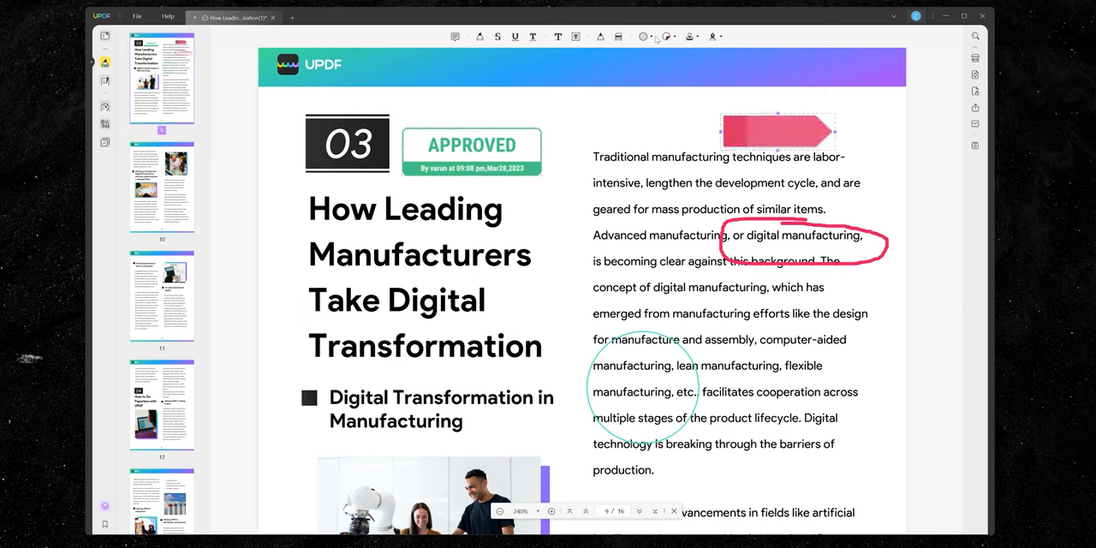
left_click(557, 36)
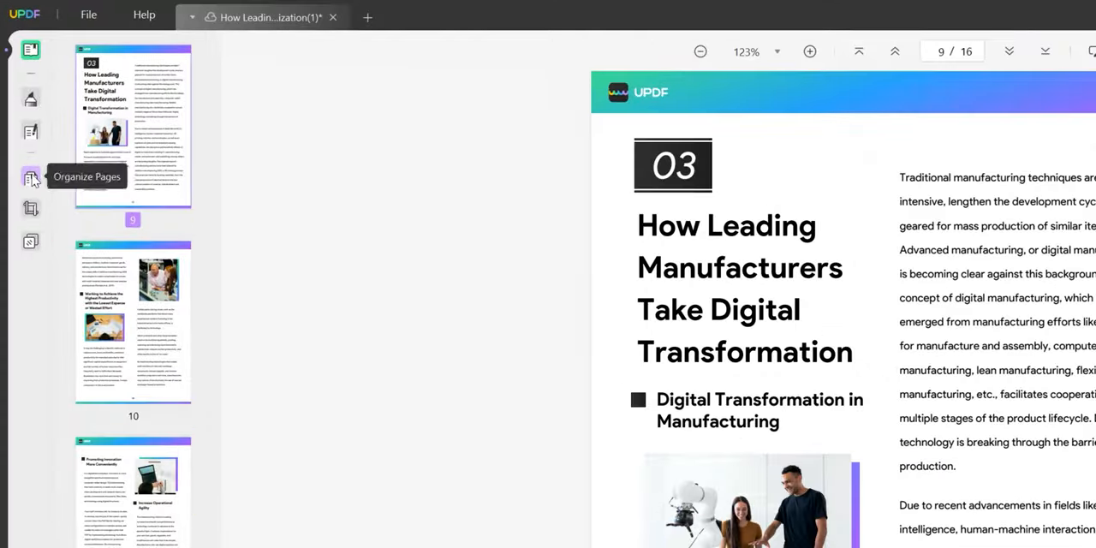
Step: Show all pages in Organize Pages and choose Insert From File
left_click(30, 178)
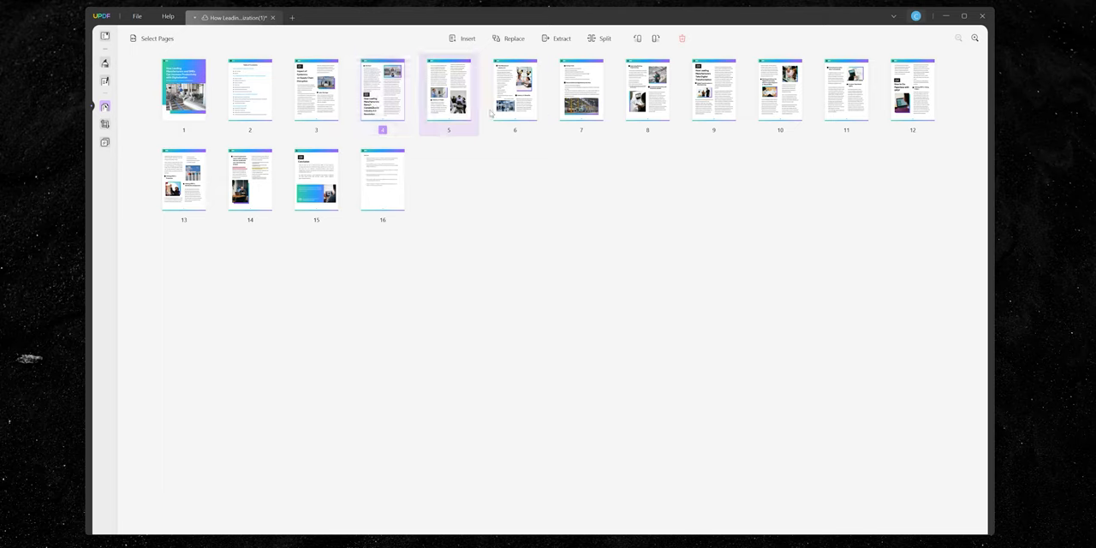
right_click(580, 90)
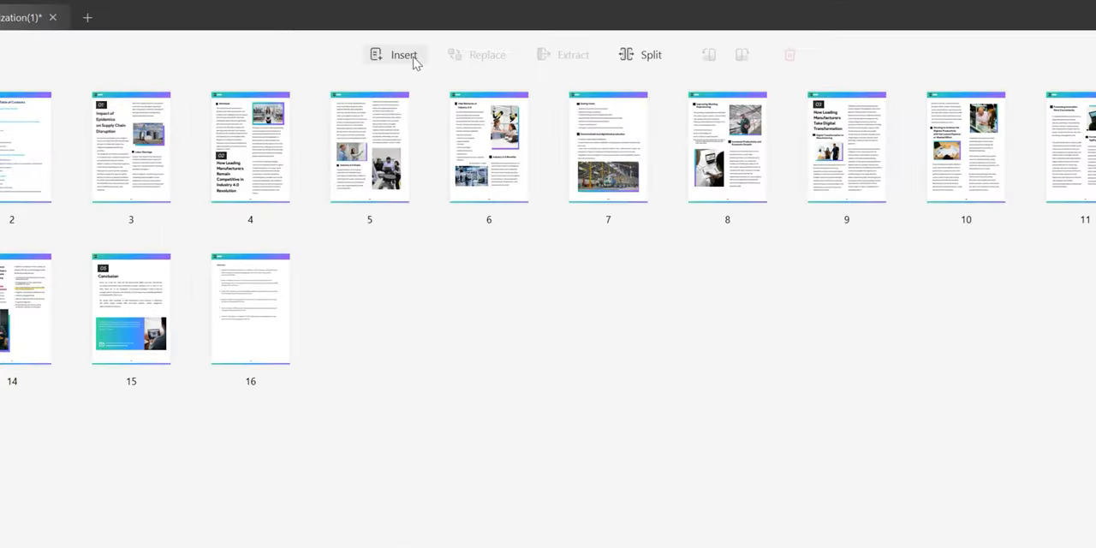
left_click(404, 54)
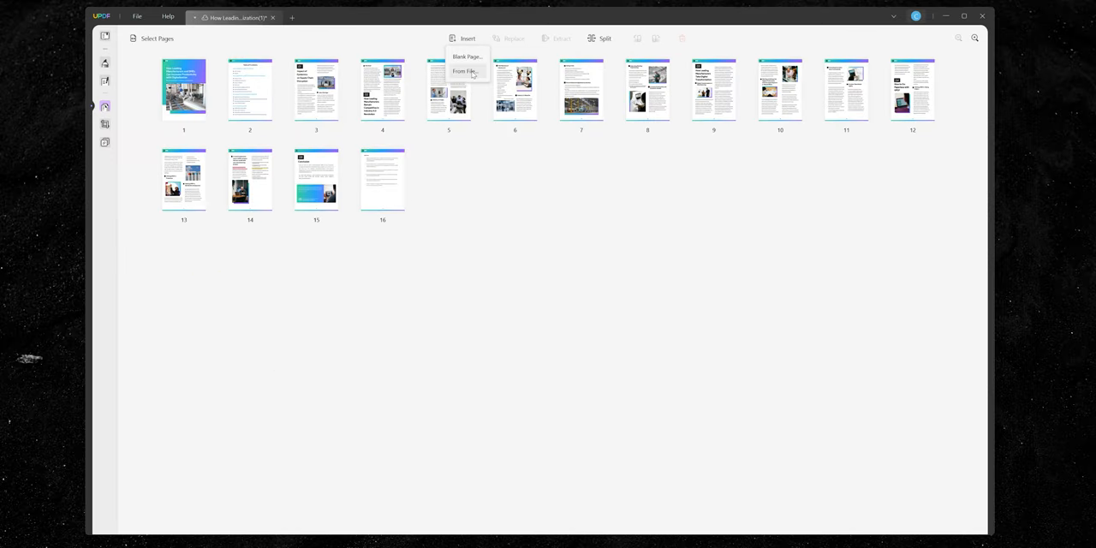
left_click(466, 57)
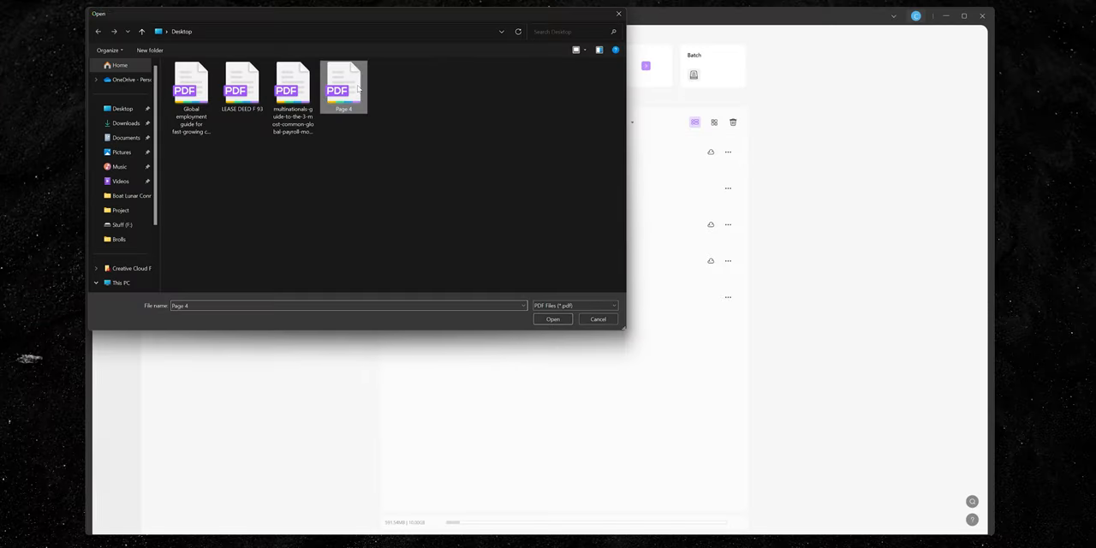
Step: Open the scanned Page 4.pdf and run OCR to create Page 4_OCR
left_click(552, 318)
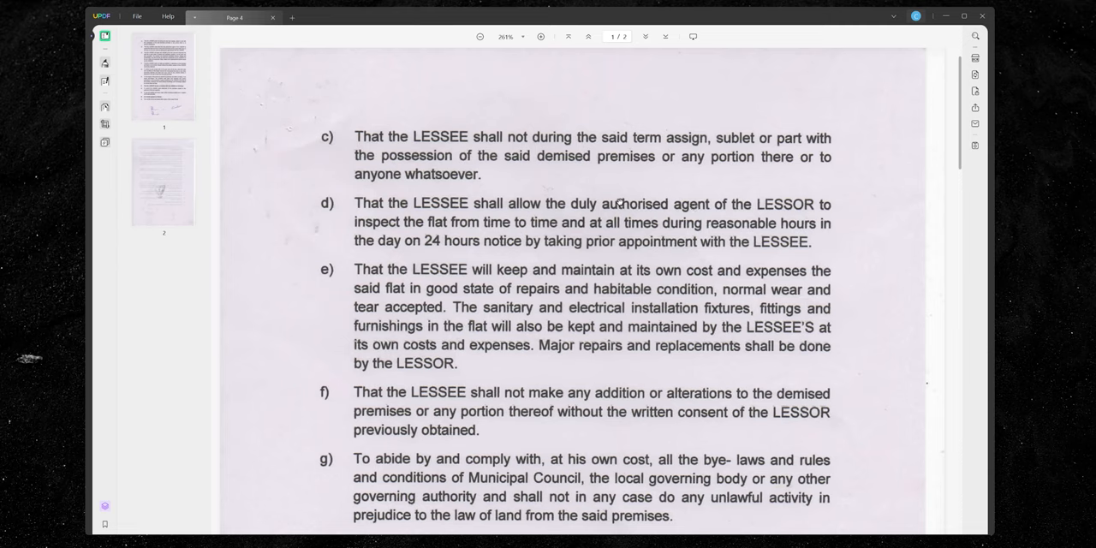
mouse_move(646, 197)
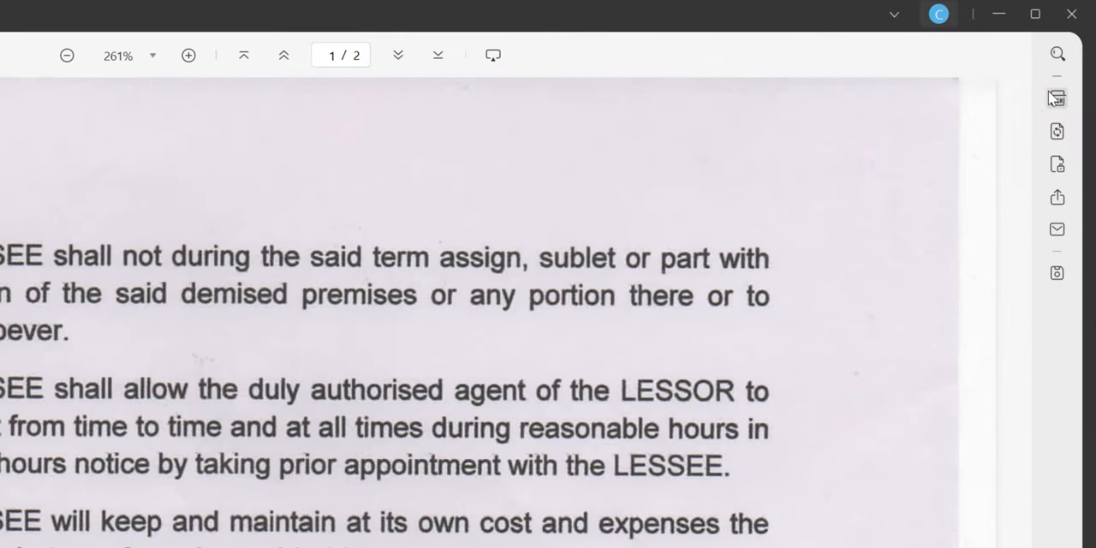
left_click(1056, 98)
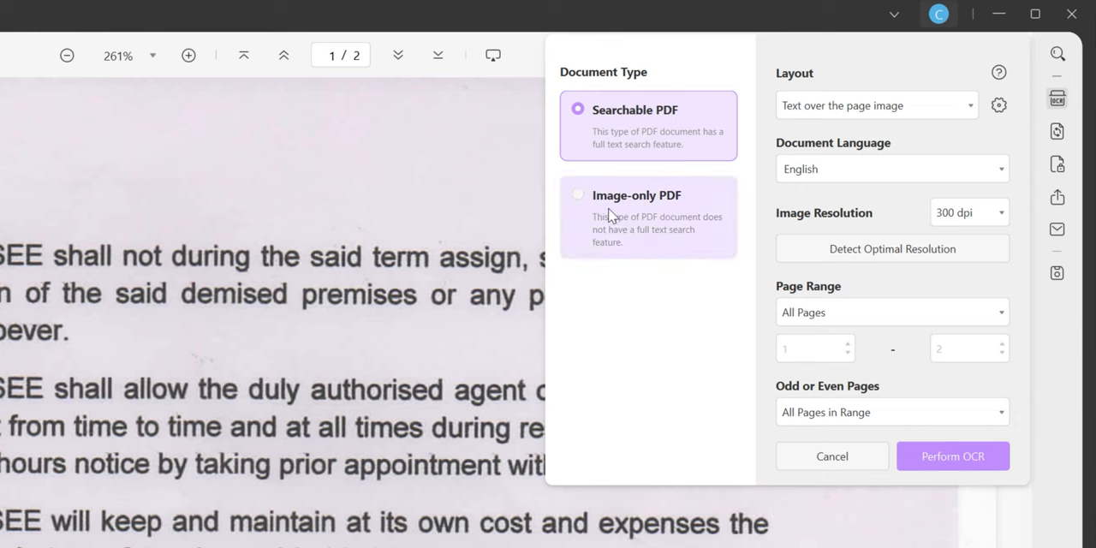
left_click(952, 455)
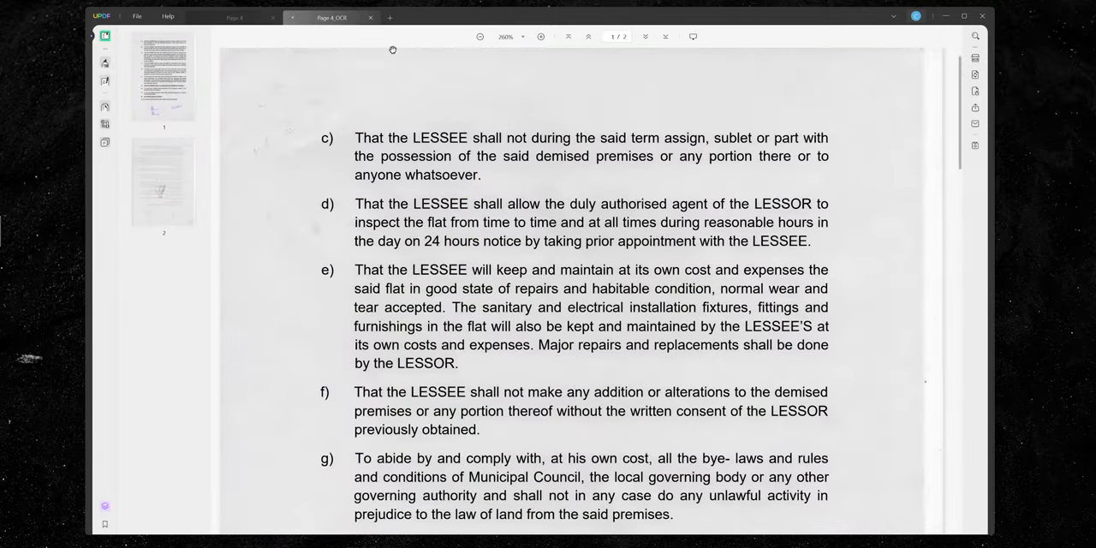
double_click(362, 137)
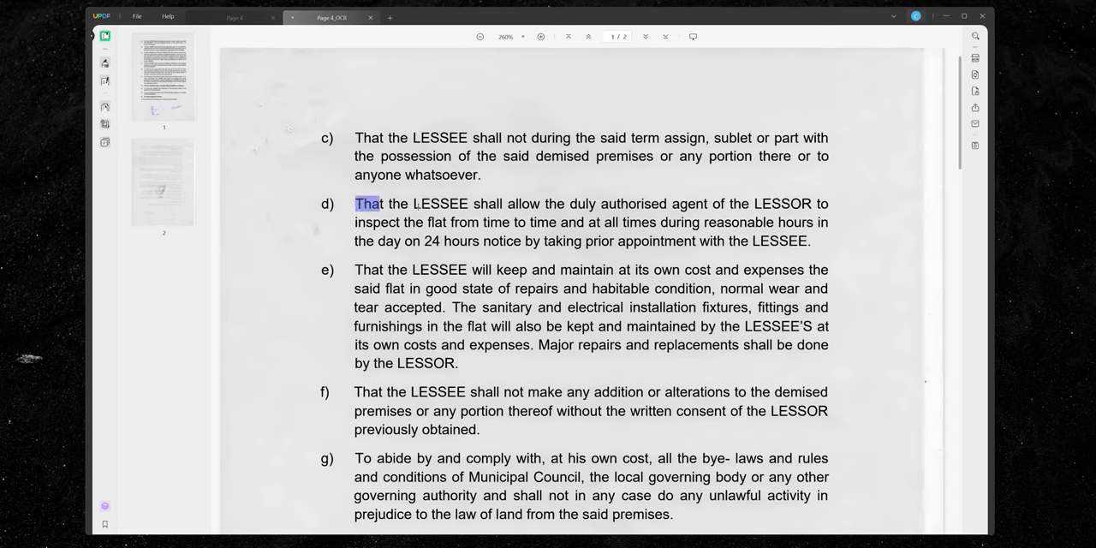
mouse_move(104, 79)
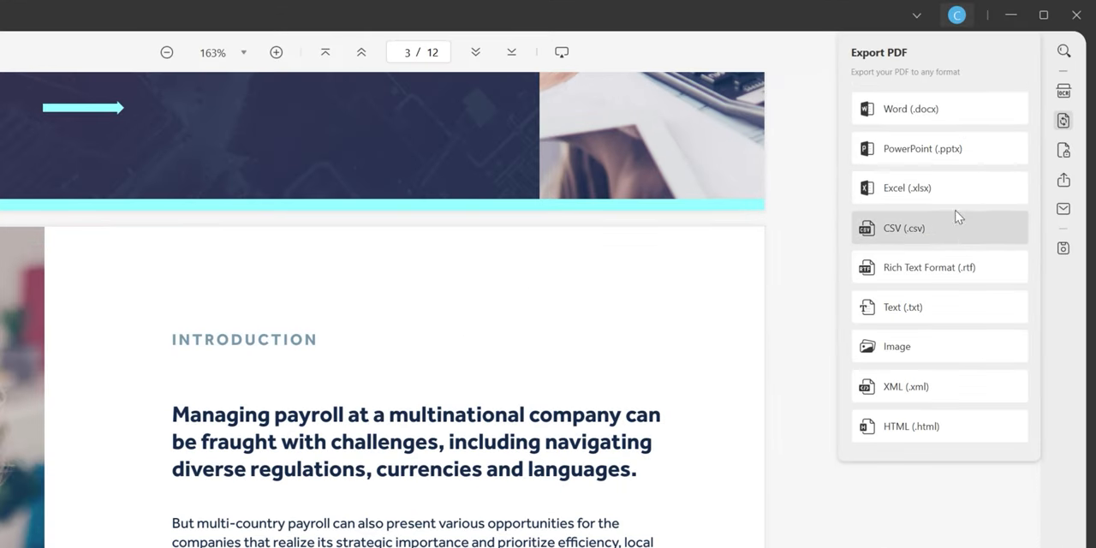
mouse_move(958, 324)
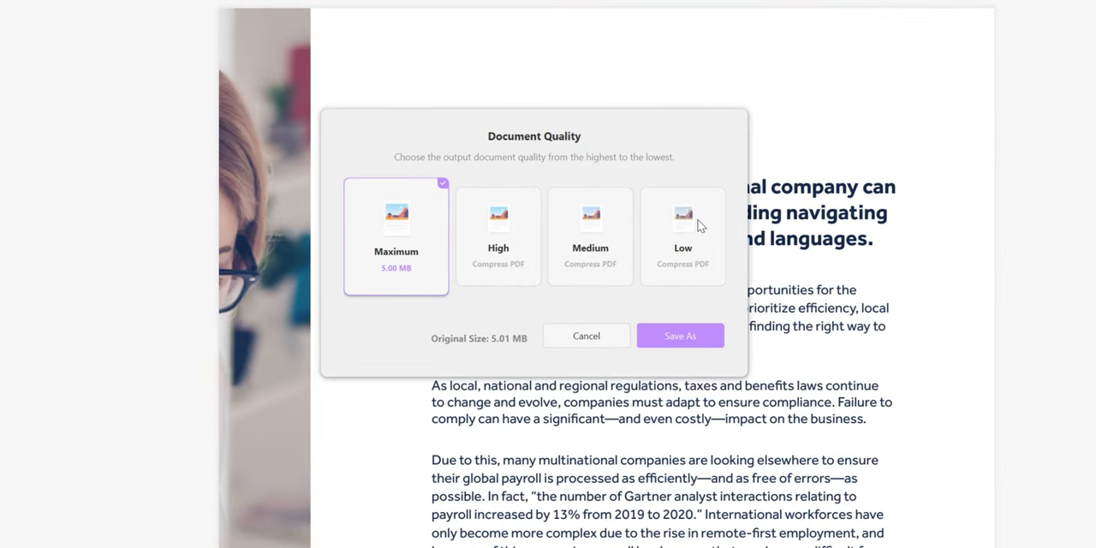
Step: Choose the lowest output quality for reducing the file size
left_click(683, 235)
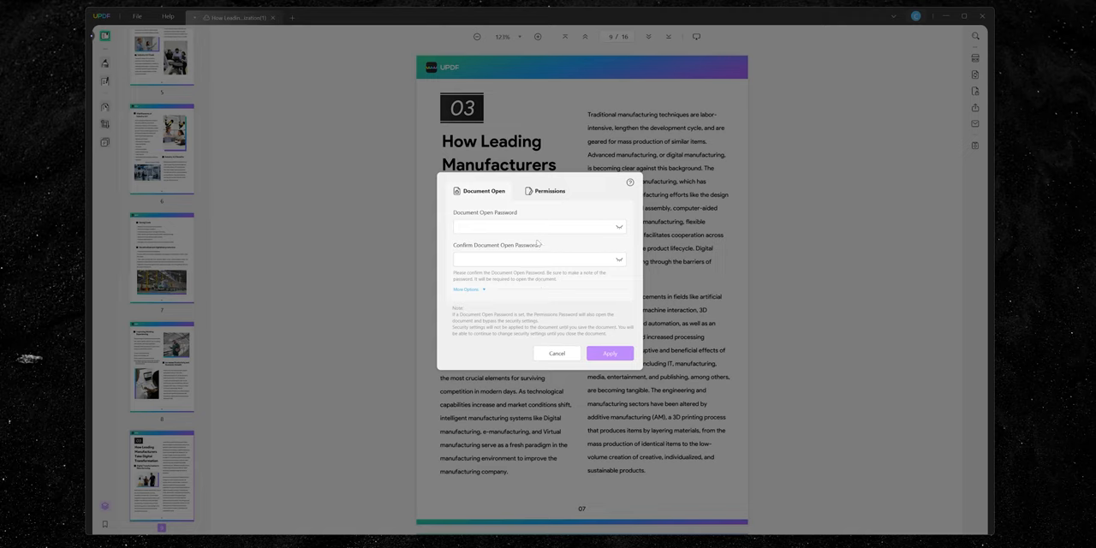
Step: Switch to the Permissions password tab and reveal its extra restriction options
left_click(548, 191)
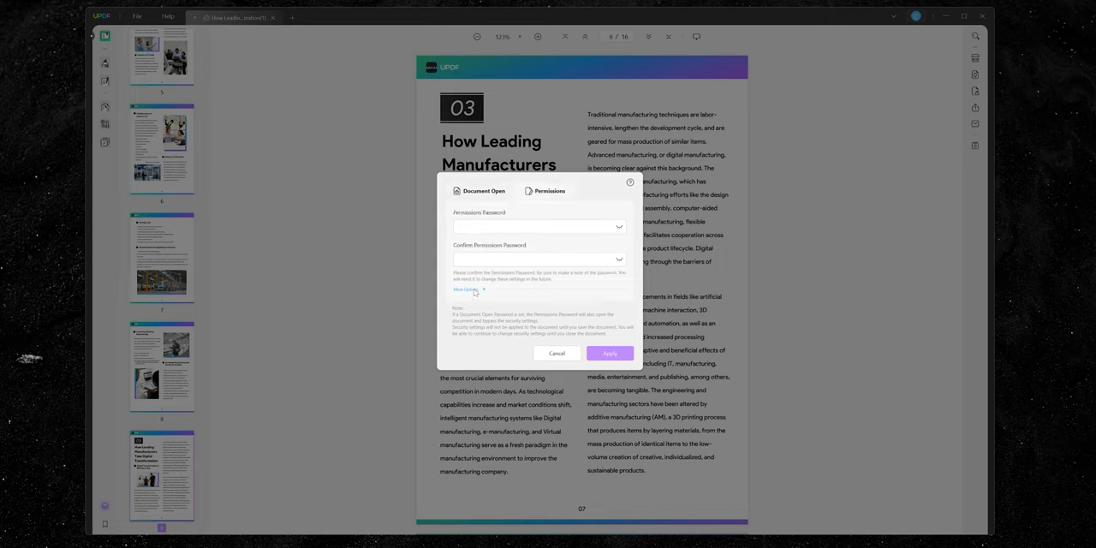
left_click(467, 290)
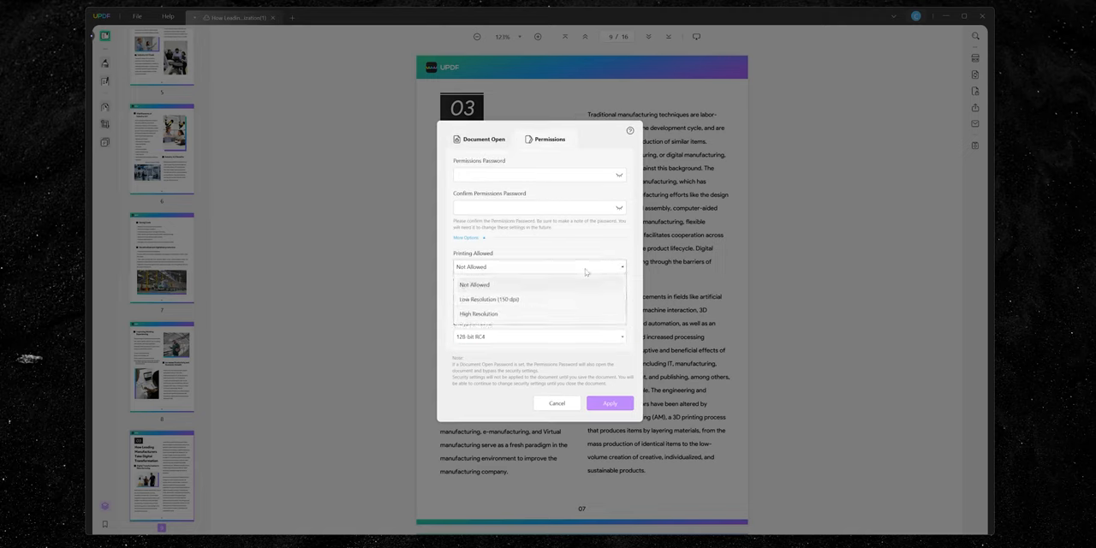